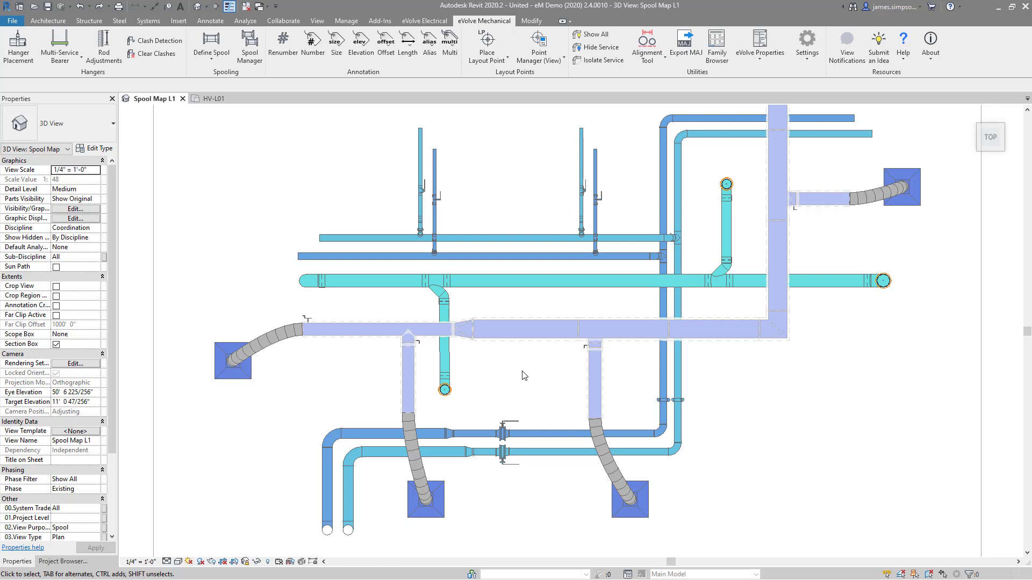
{"action": "mouse_move", "coordinate": [509, 375]}
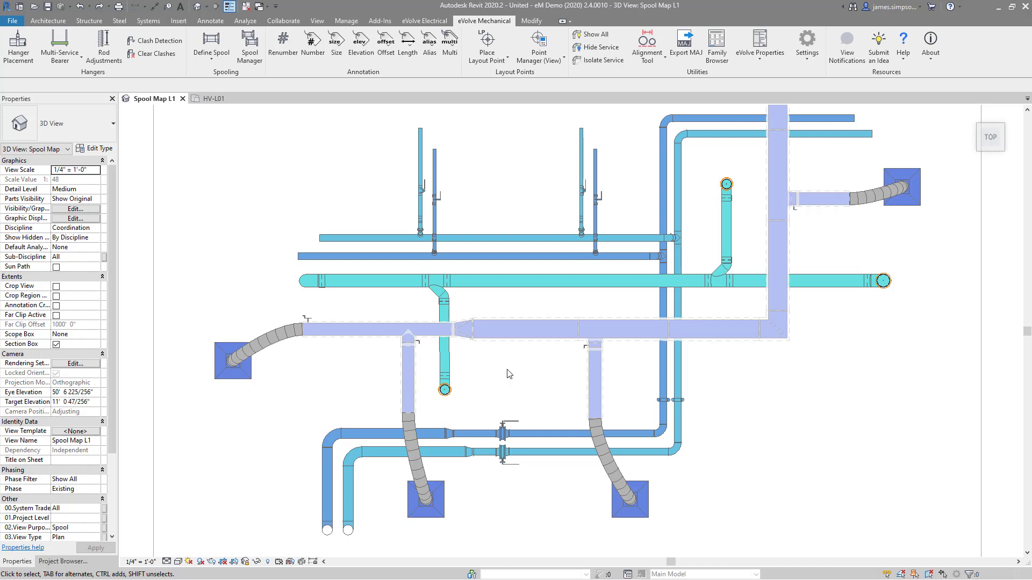
Step: Expand Size Tag > MEP Fabrication Ductwork and select the rectangular tag's family file path
{"action": "left_click", "coordinate": [523, 331]}
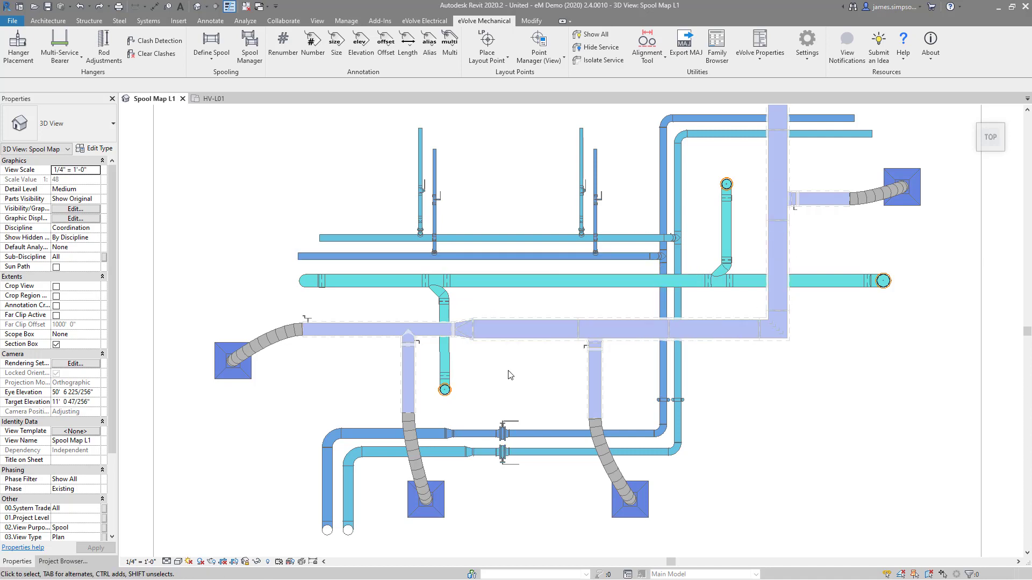
{"action": "mouse_move", "coordinate": [313, 41]}
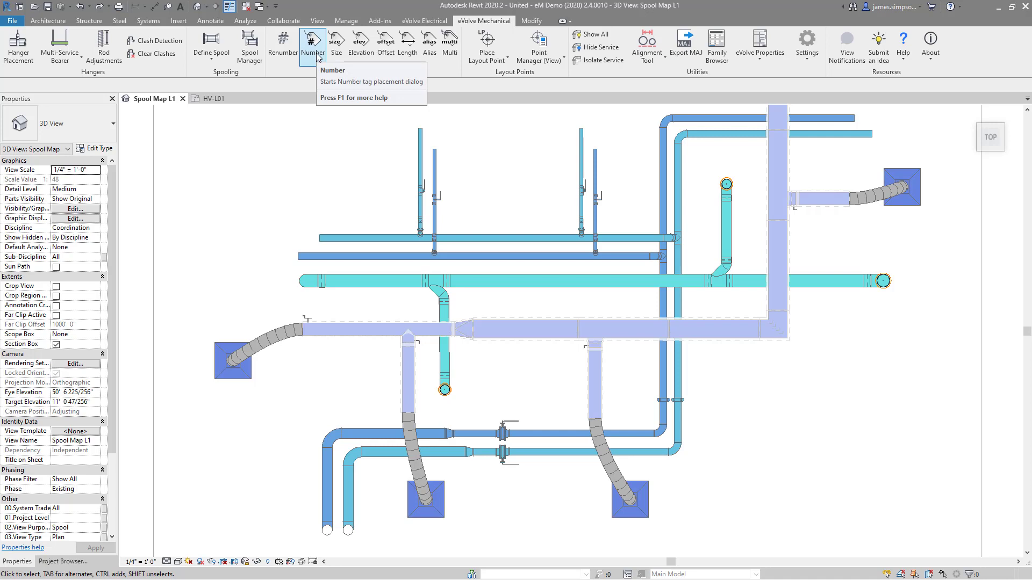
{"action": "mouse_move", "coordinate": [385, 43]}
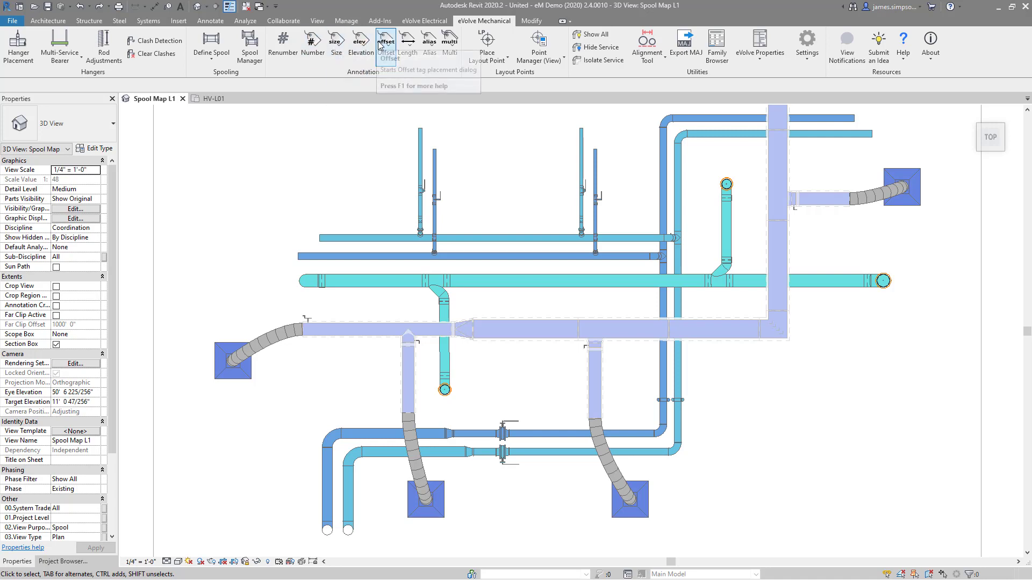
{"action": "mouse_move", "coordinate": [450, 43]}
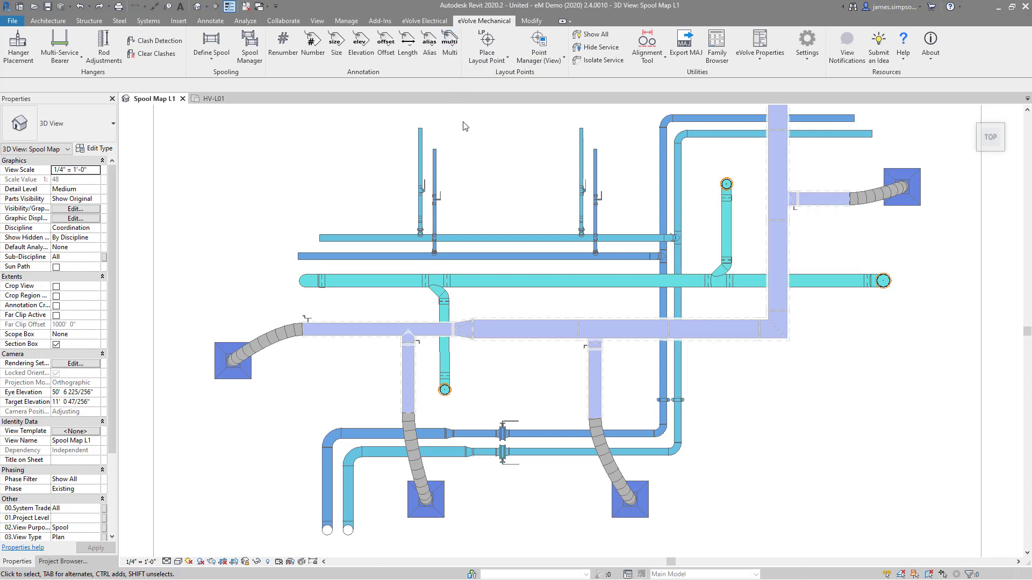
{"action": "mouse_move", "coordinate": [503, 228]}
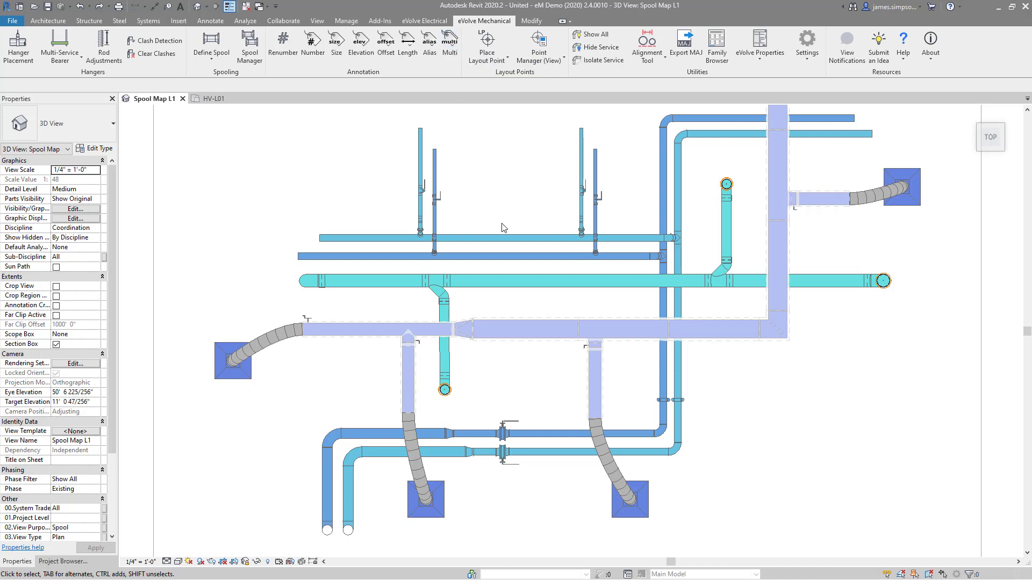
{"action": "mouse_move", "coordinate": [804, 164]}
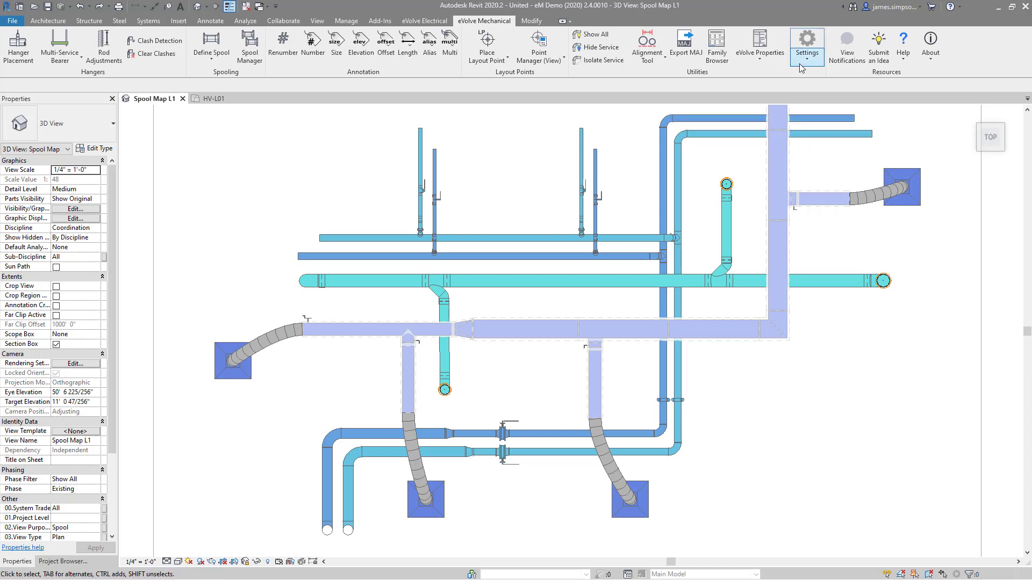
{"action": "left_click", "coordinate": [807, 43]}
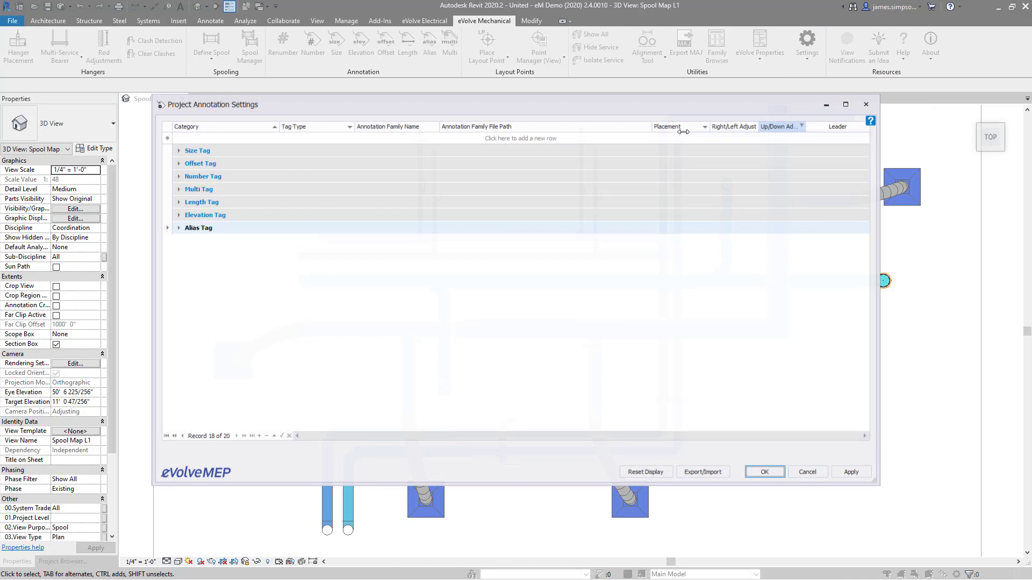
{"action": "left_click", "coordinate": [179, 151]}
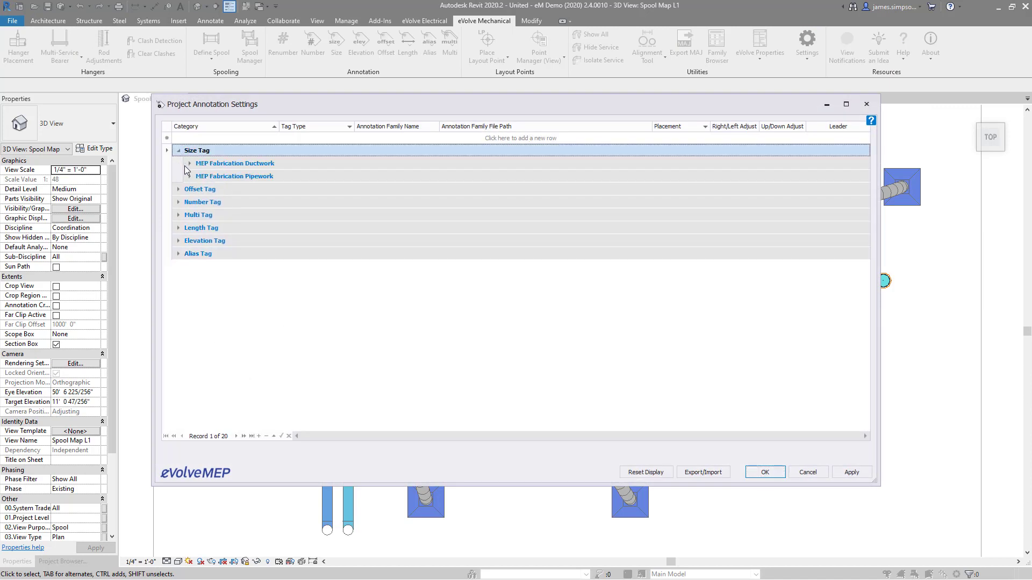
{"action": "left_click", "coordinate": [178, 215]}
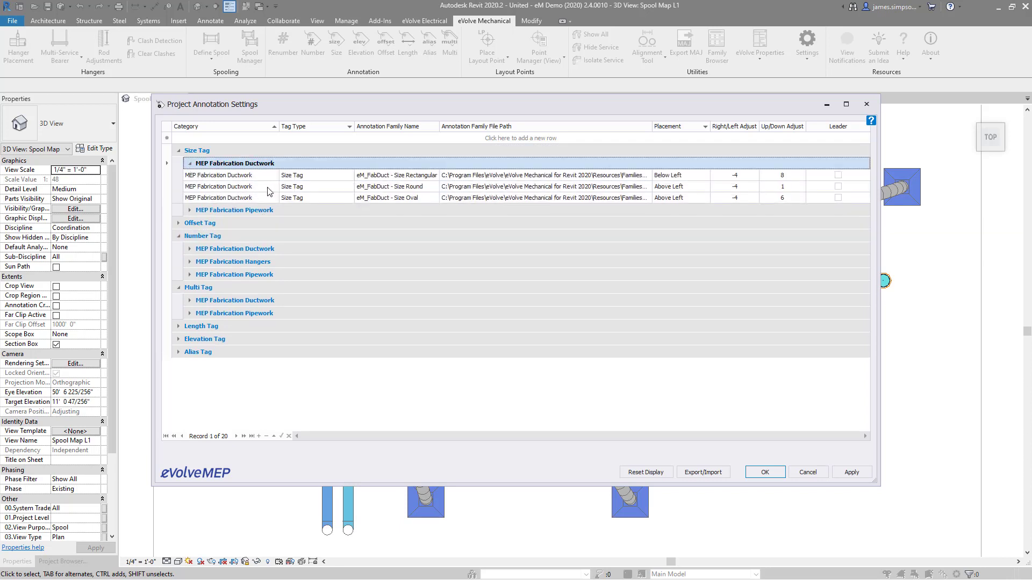
{"action": "mouse_move", "coordinate": [419, 198]}
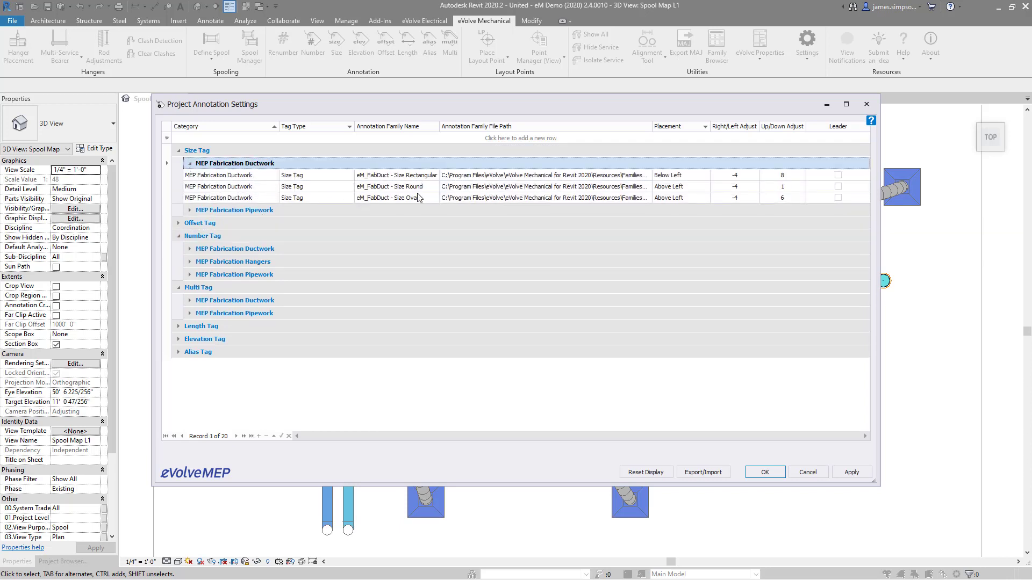
{"action": "left_click", "coordinate": [542, 175]}
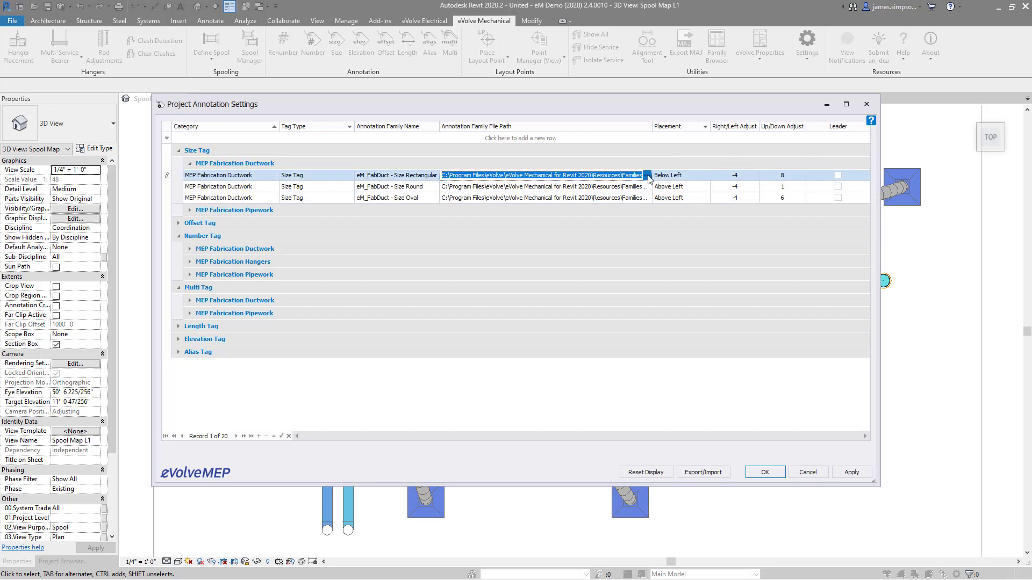
{"action": "left_click", "coordinate": [648, 175]}
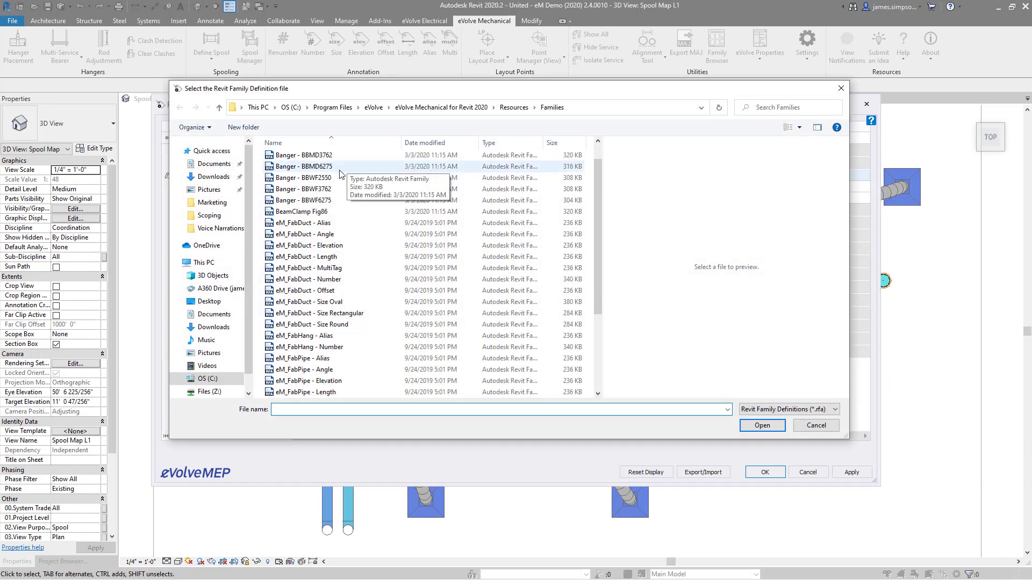
{"action": "scroll", "scroll_direction": "down", "scroll_amount": 3}
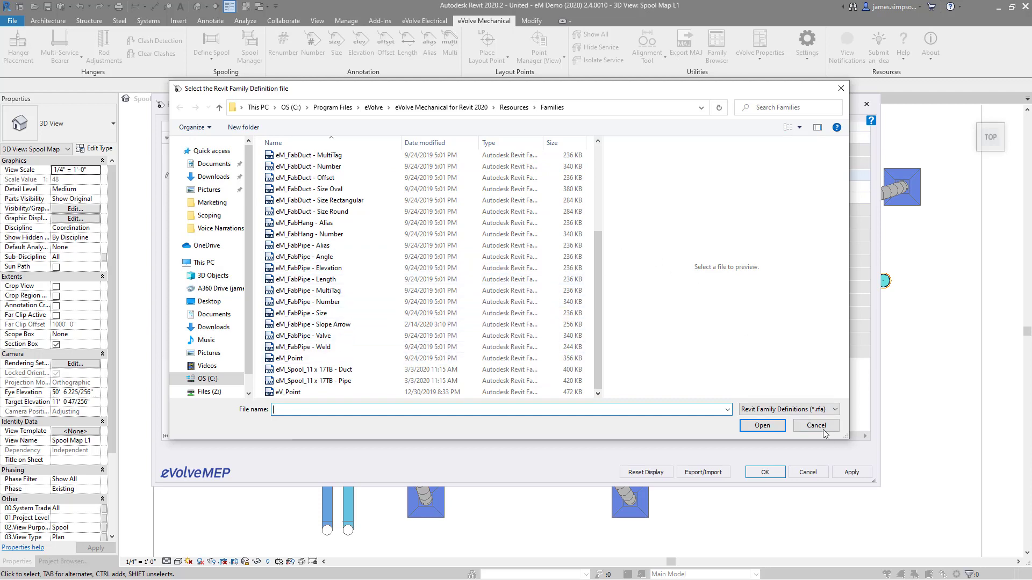
{"action": "left_click", "coordinate": [816, 425]}
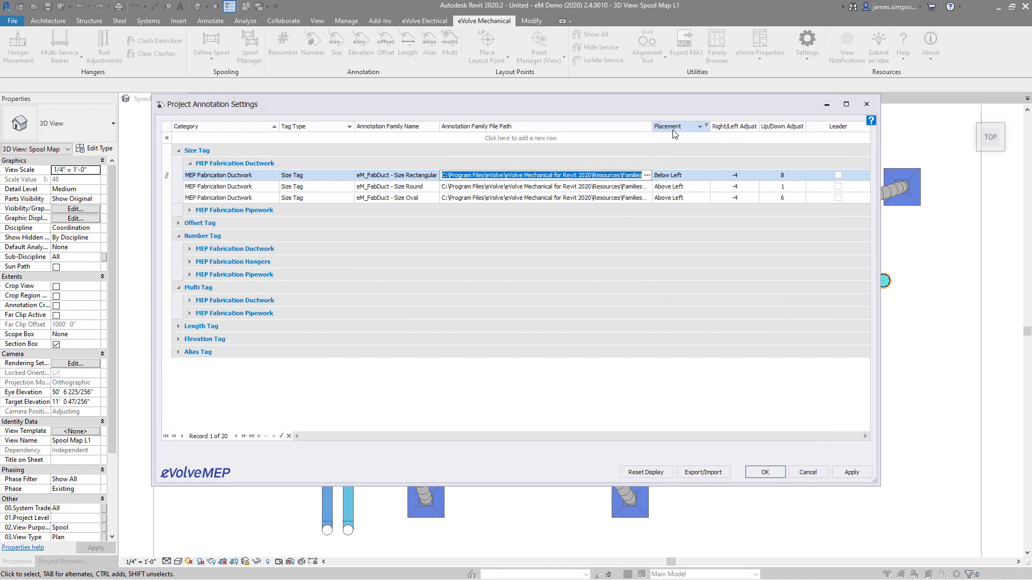
Step: Edit the rectangular size tag's Placement setting, currently Below Left
{"action": "left_click", "coordinate": [704, 175]}
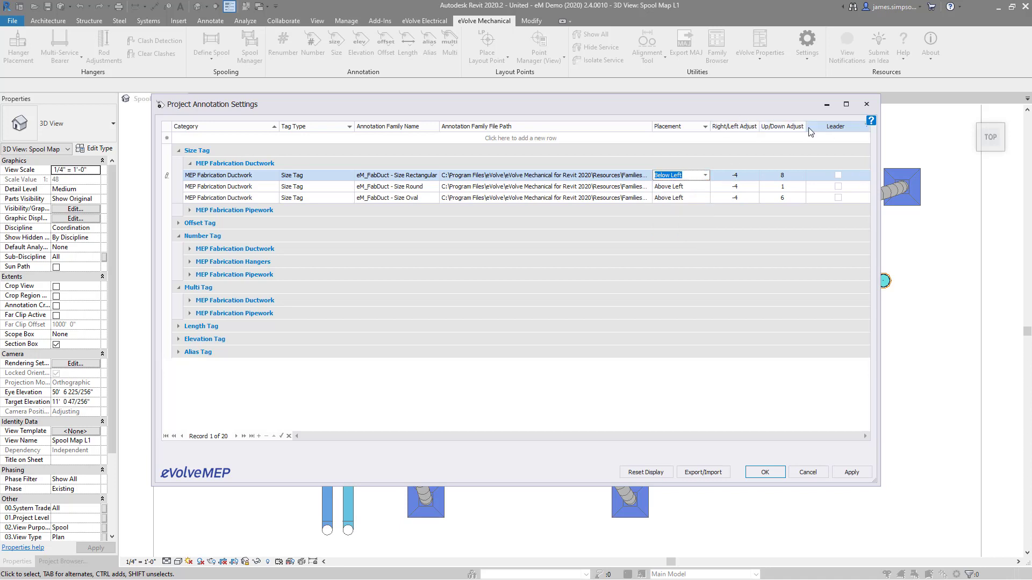
{"action": "mouse_move", "coordinate": [840, 376]}
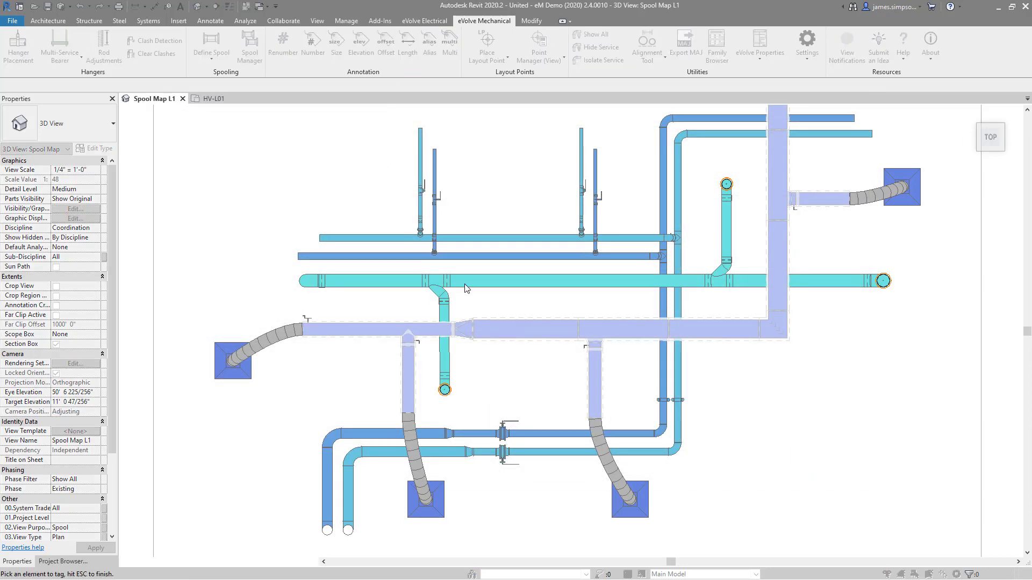
{"action": "left_click", "coordinate": [622, 330]}
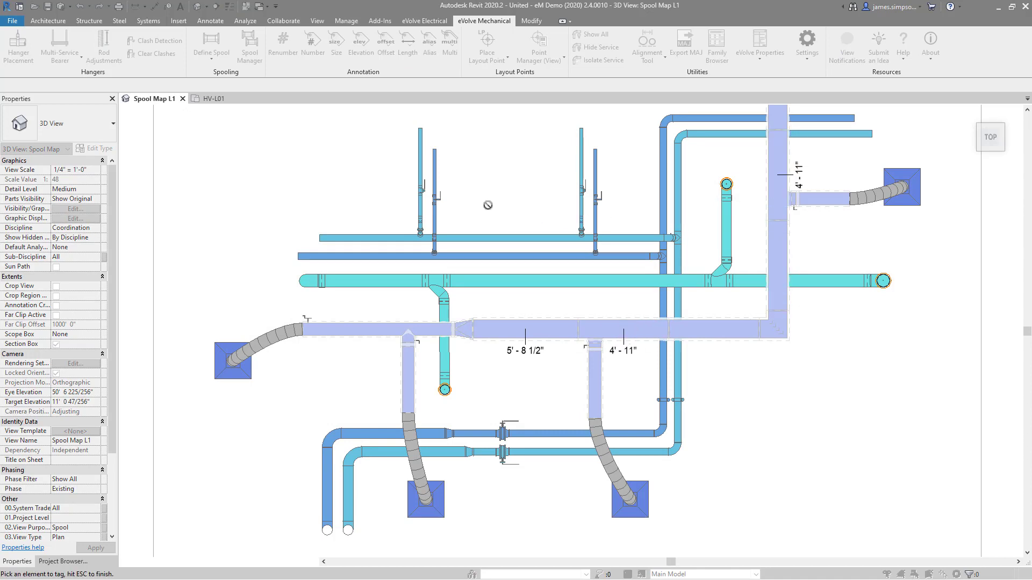
{"action": "left_click", "coordinate": [566, 281]}
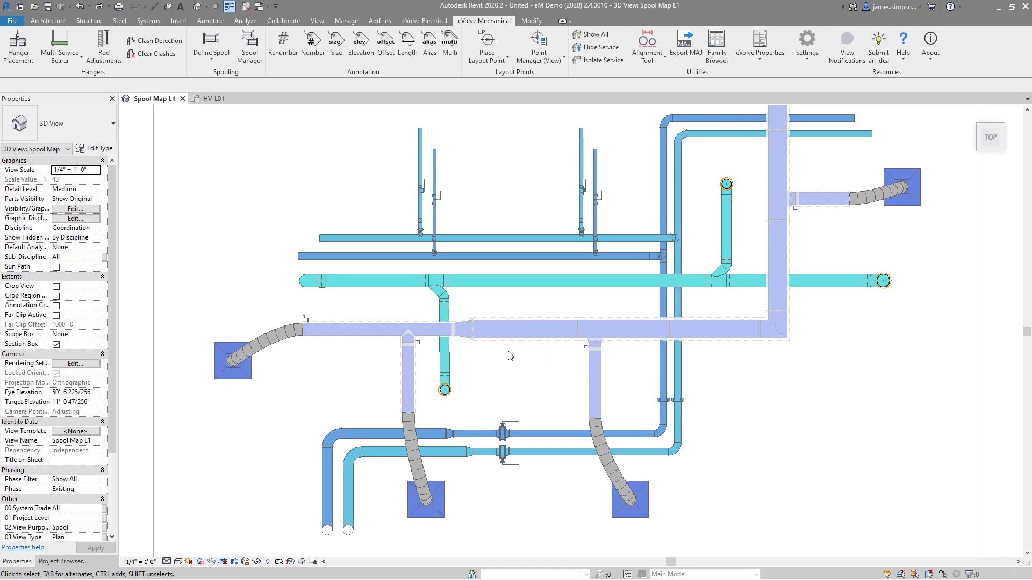
{"action": "mouse_move", "coordinate": [469, 142]}
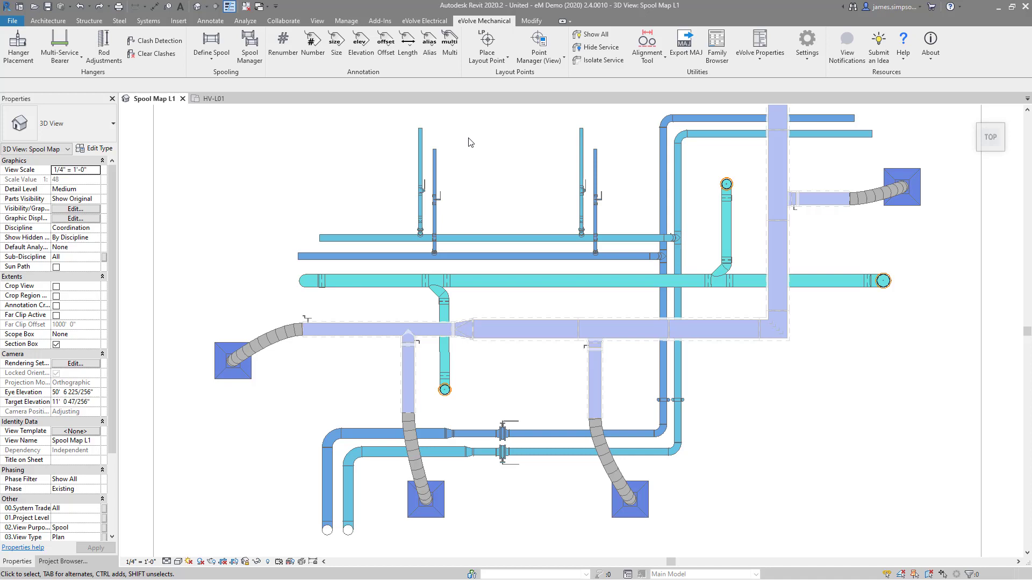
Step: Number-tag all pieces of the selected duct spool (103, 105, 108, 109) and clear the selection
{"action": "left_click", "coordinate": [520, 329]}
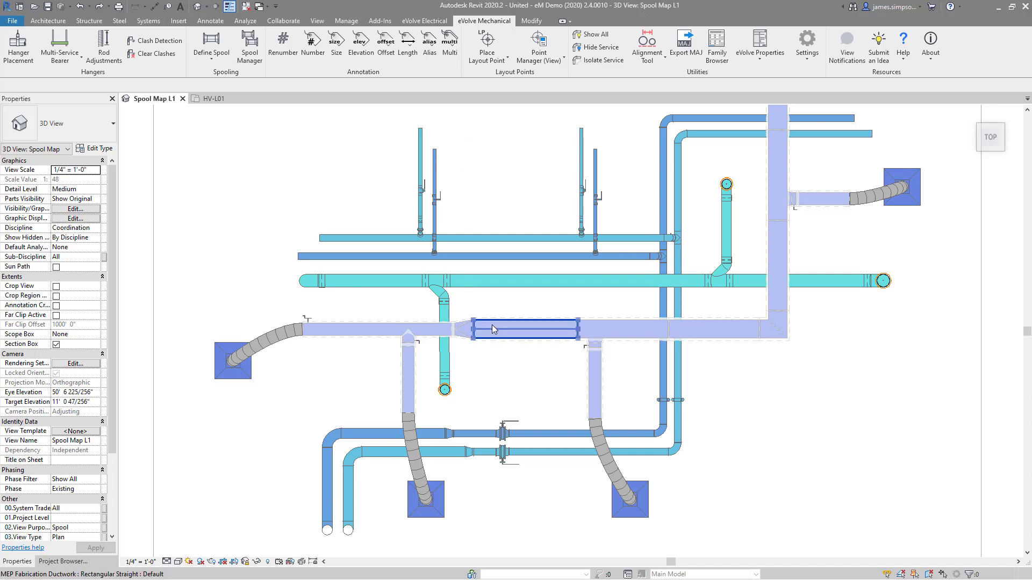
{"action": "left_click", "coordinate": [521, 328]}
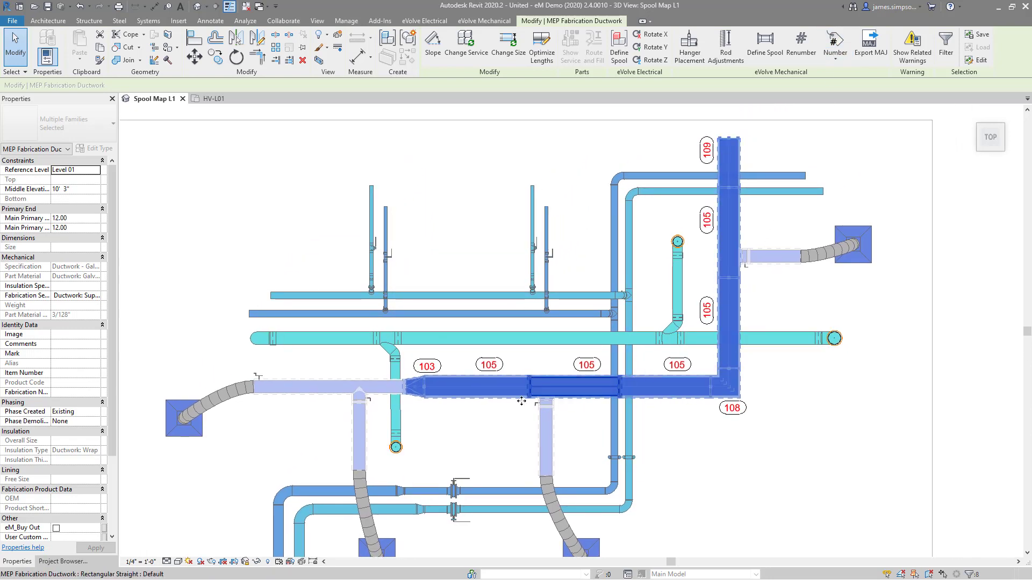
{"action": "left_click", "coordinate": [739, 452]}
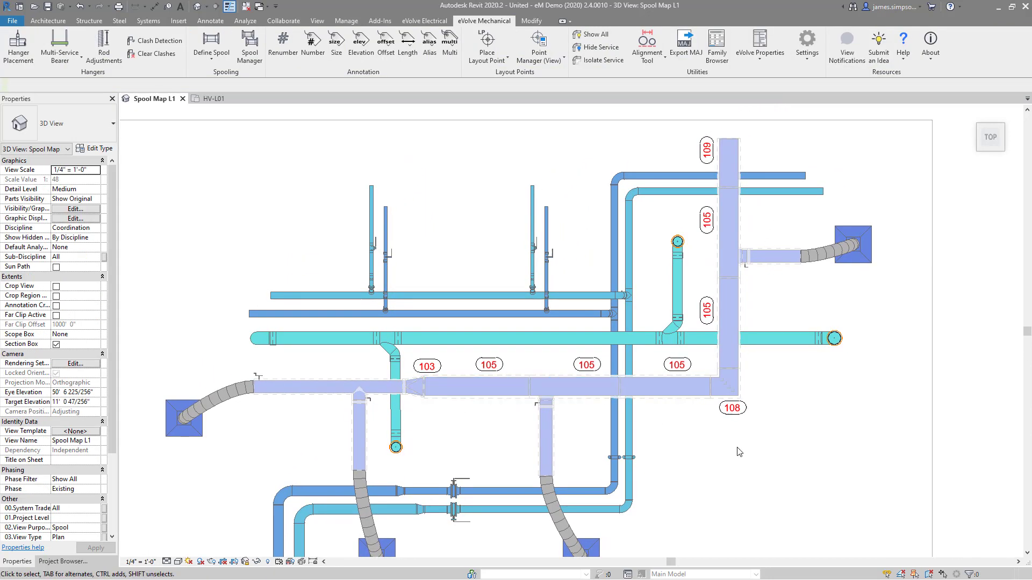
{"action": "mouse_move", "coordinate": [480, 247]}
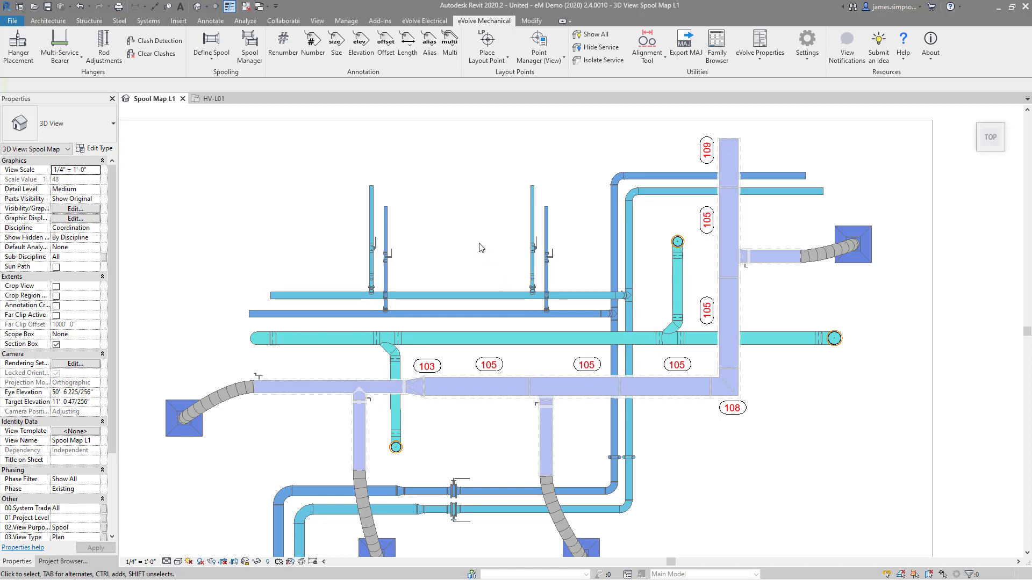